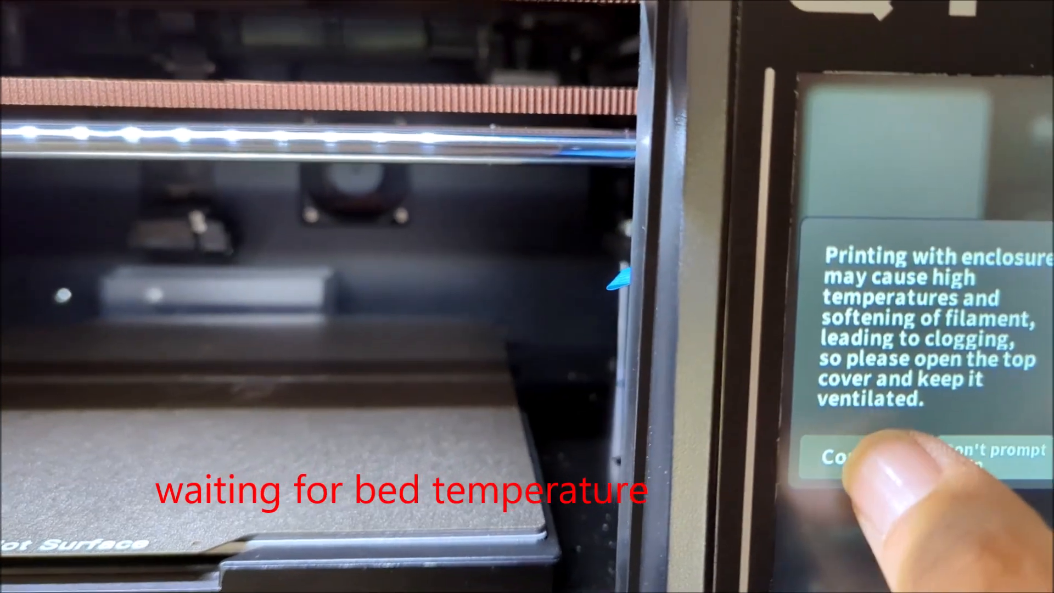
left_click(861, 457)
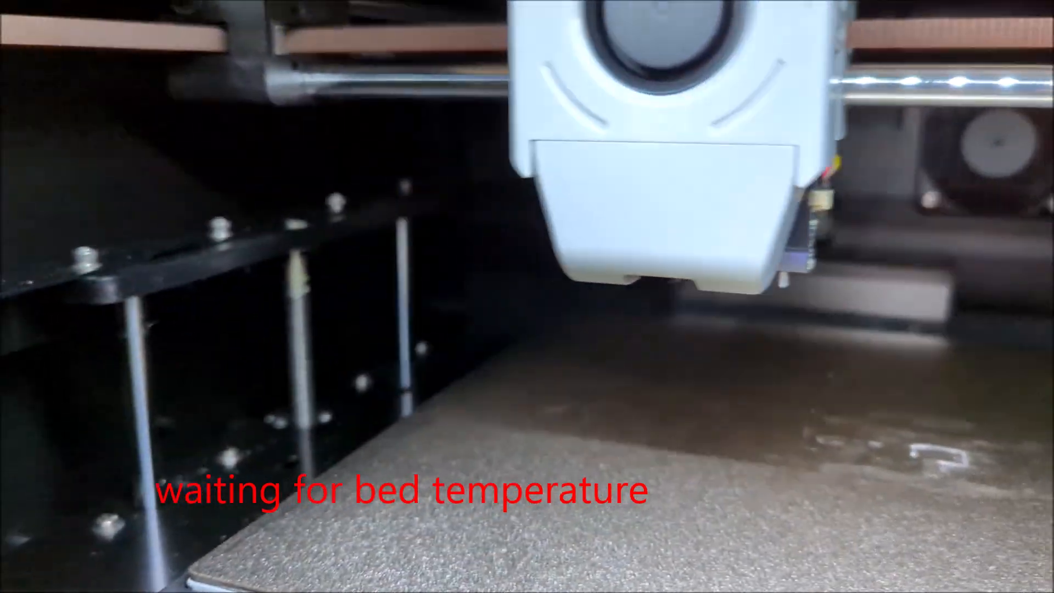